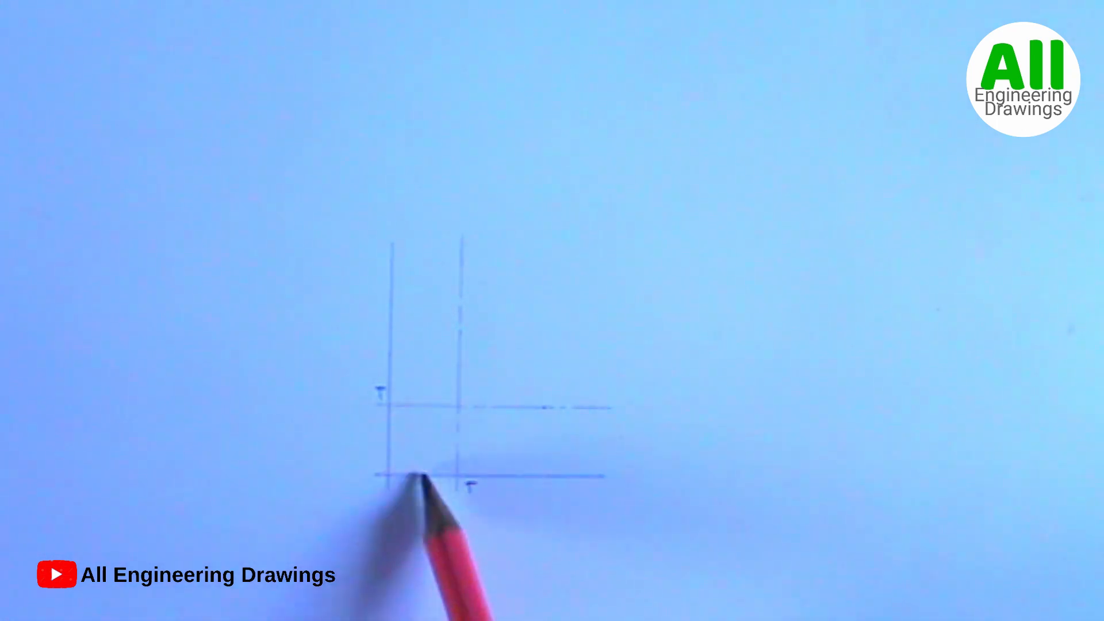
pyautogui.moveTo(419, 479); pyautogui.dragTo(556, 415)
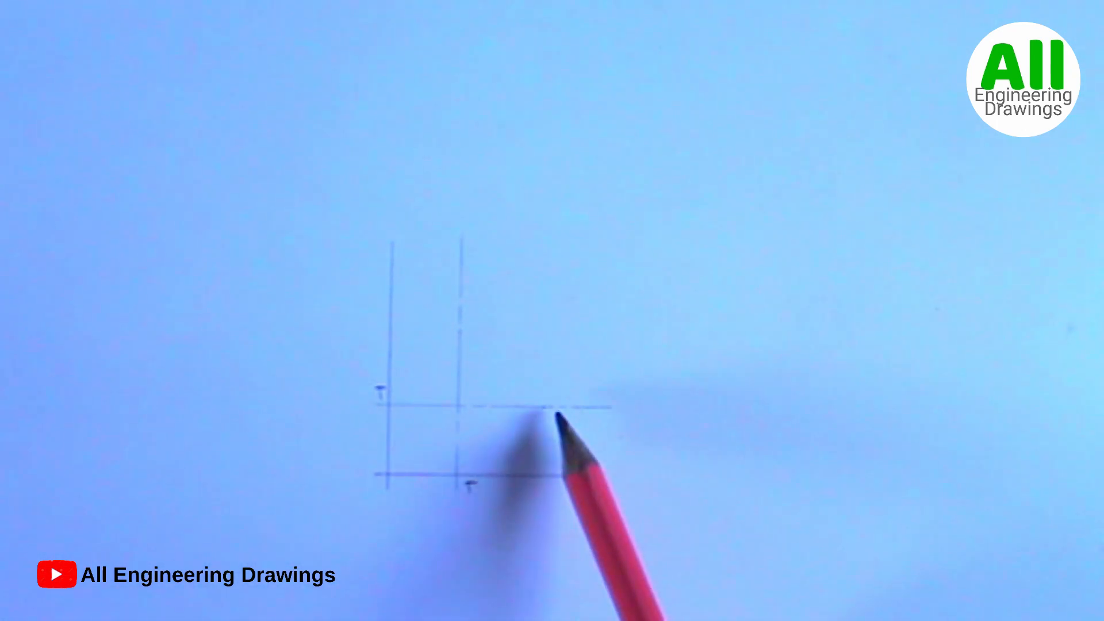